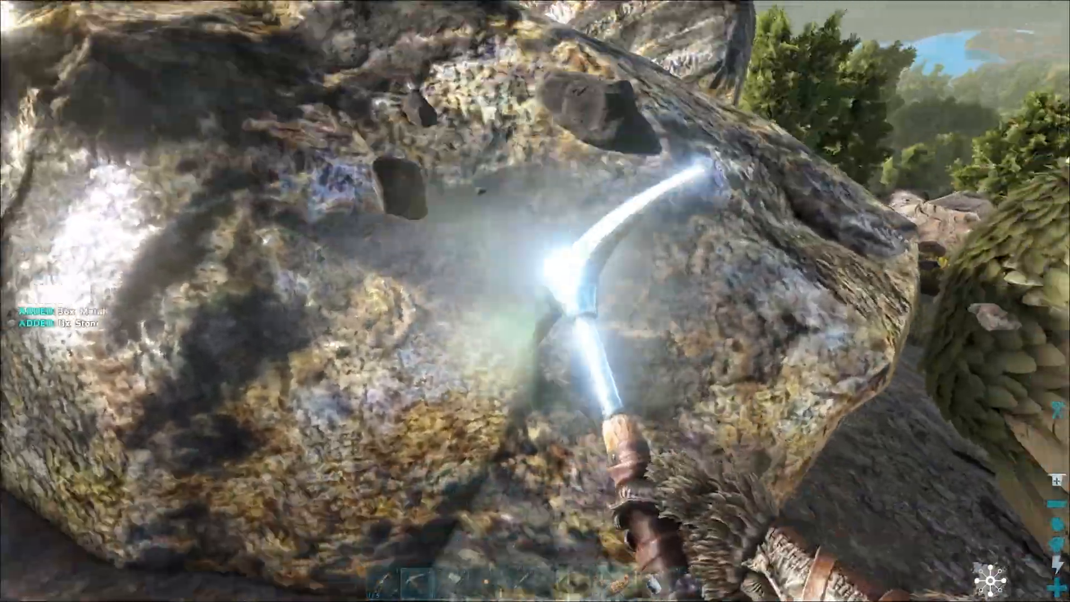
Strike the rock with the pickaxe before leaving ARK gameplay
click(535, 301)
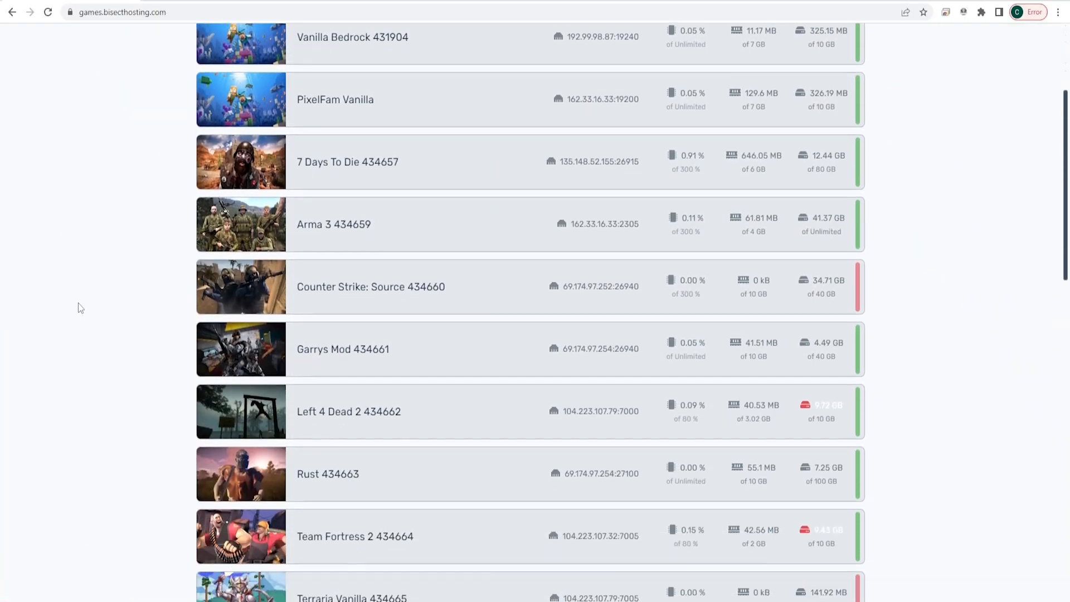
Stop the ARK server and browse its files into ShooterGame/Saved
scroll(down, 3)
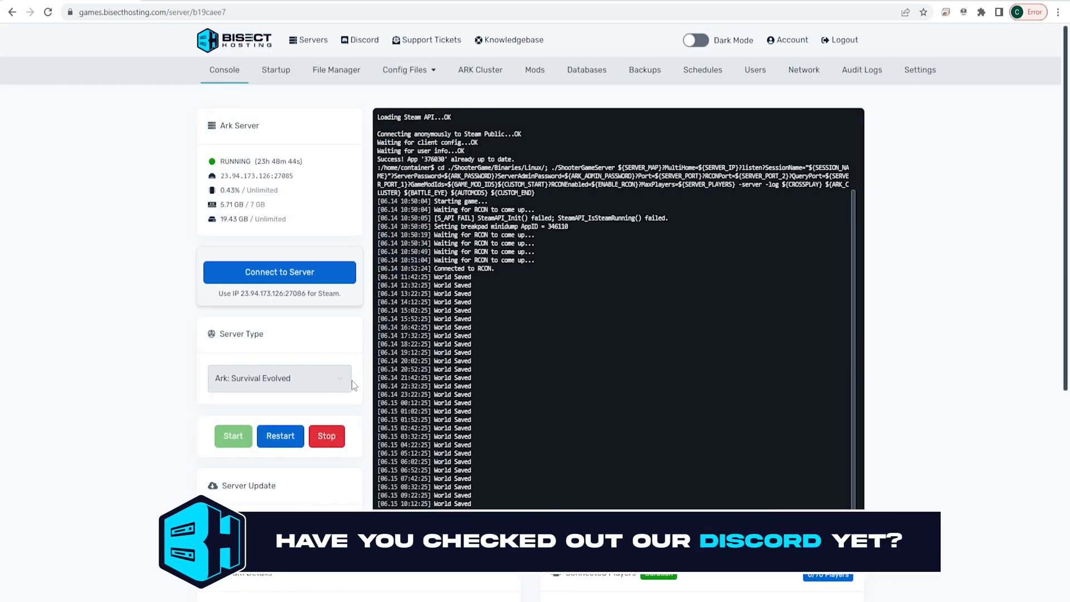
click(325, 435)
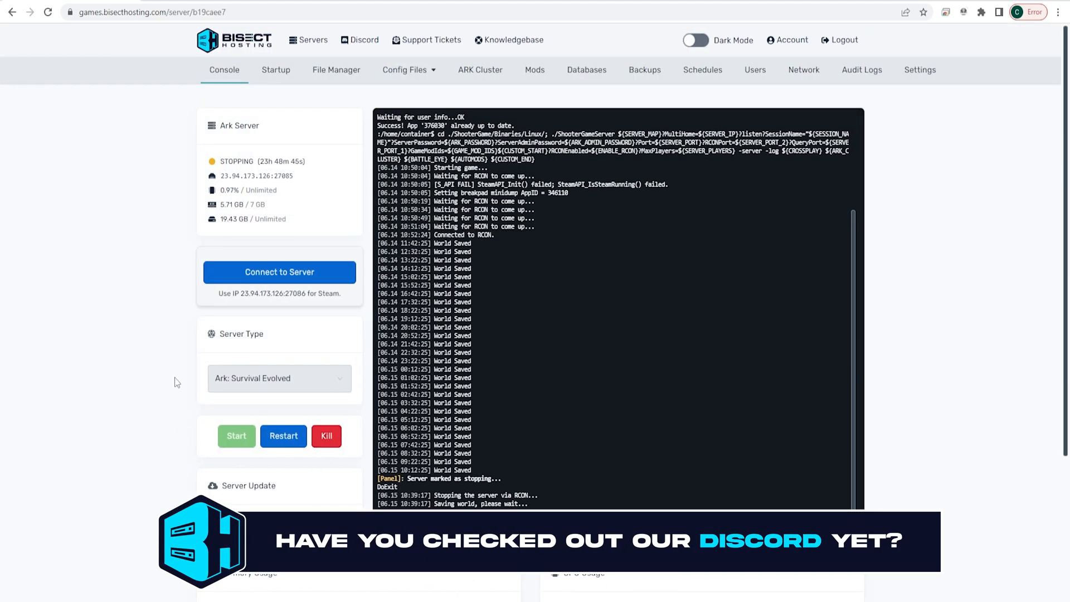
click(336, 70)
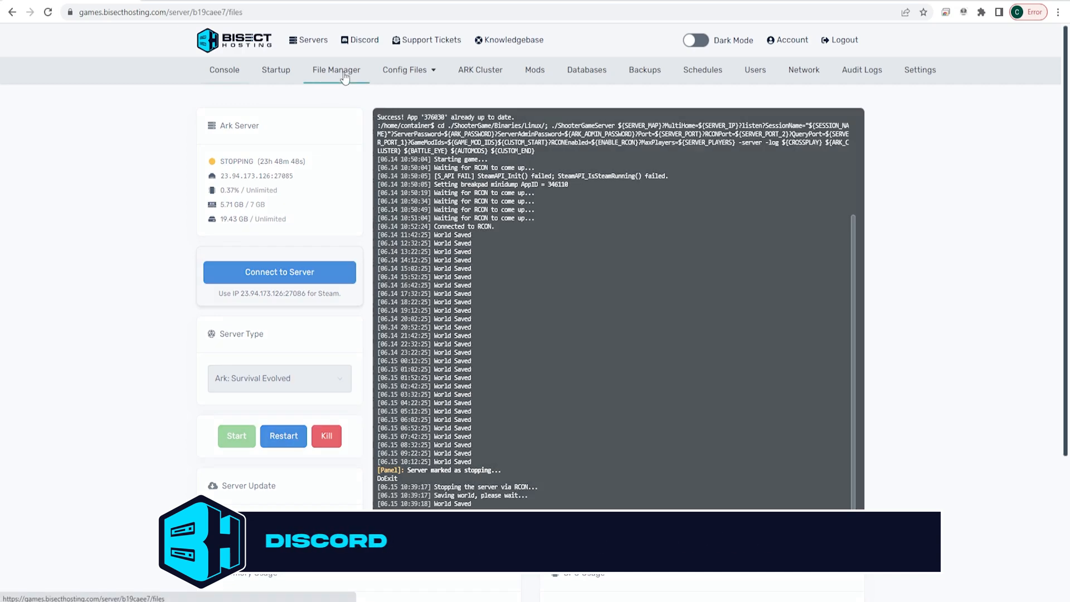
click(336, 70)
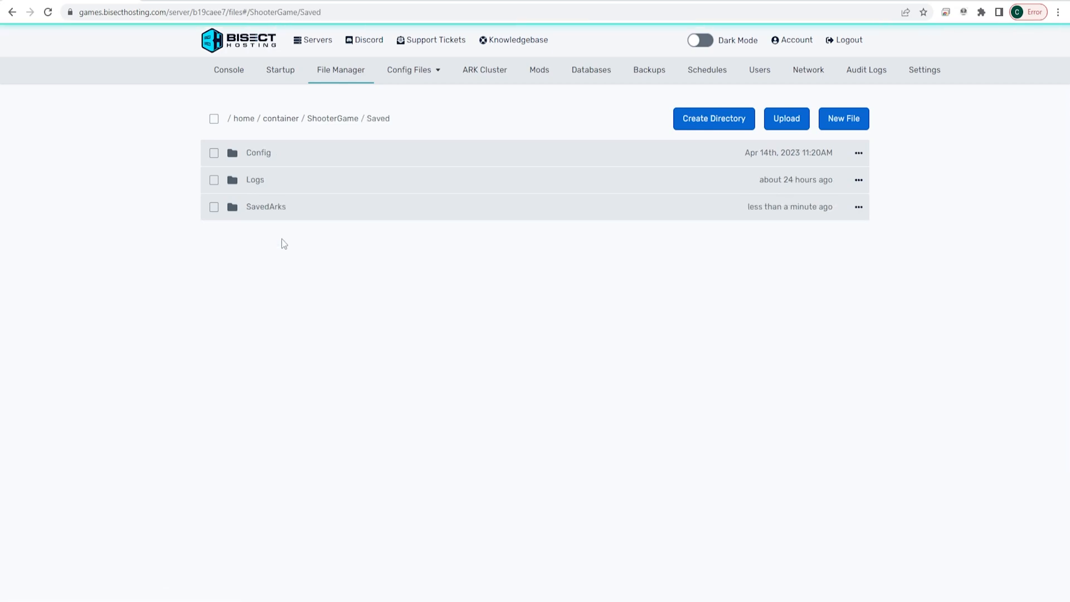
Open the SavedArks folder listing TheIsland.ark and its backups
click(265, 206)
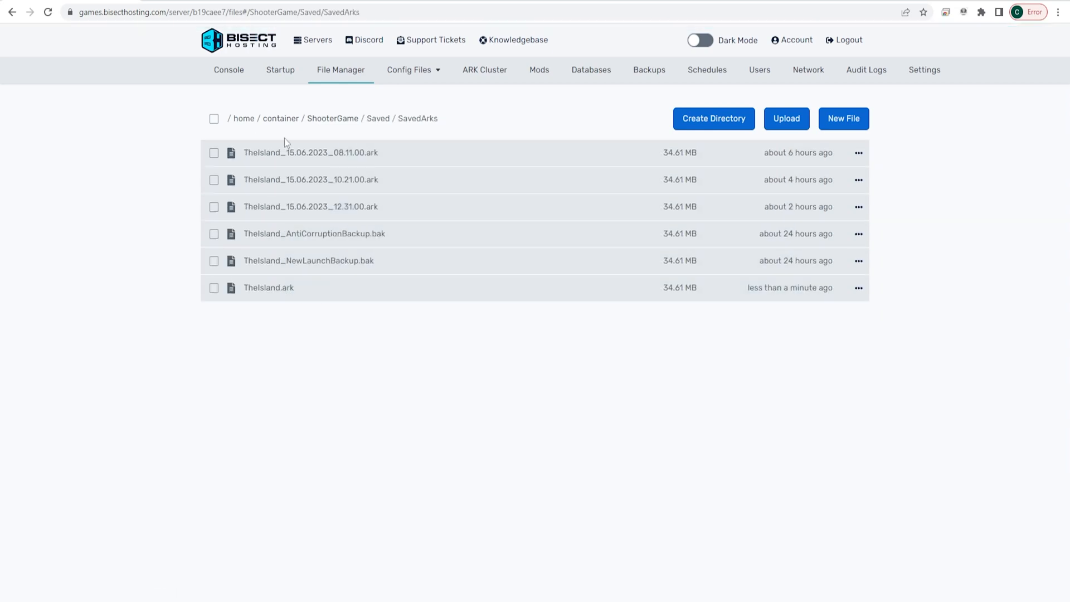
mouse_move(310, 152)
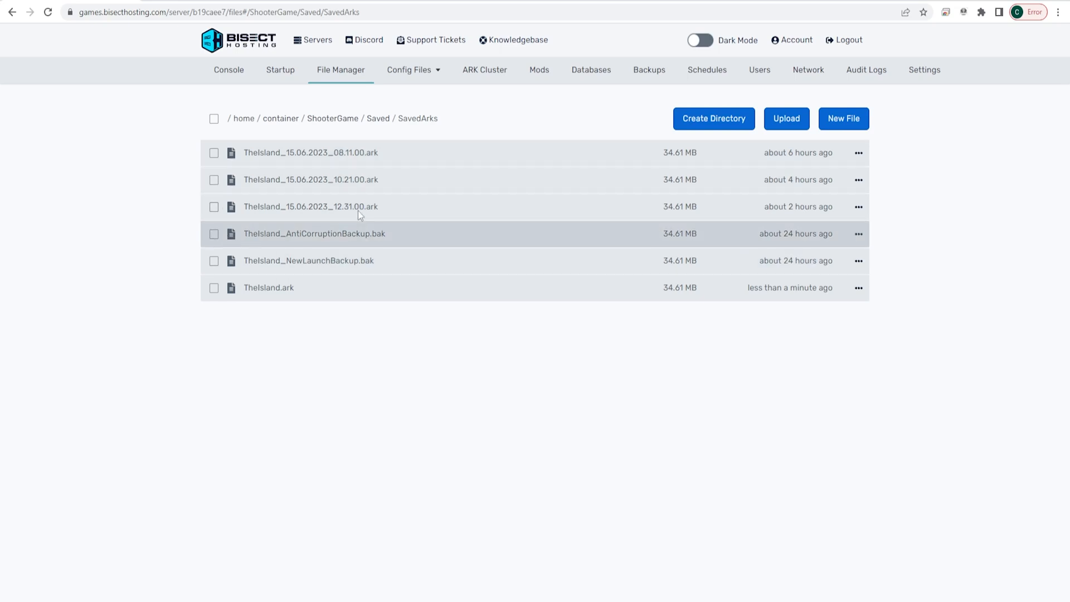
mouse_move(355, 170)
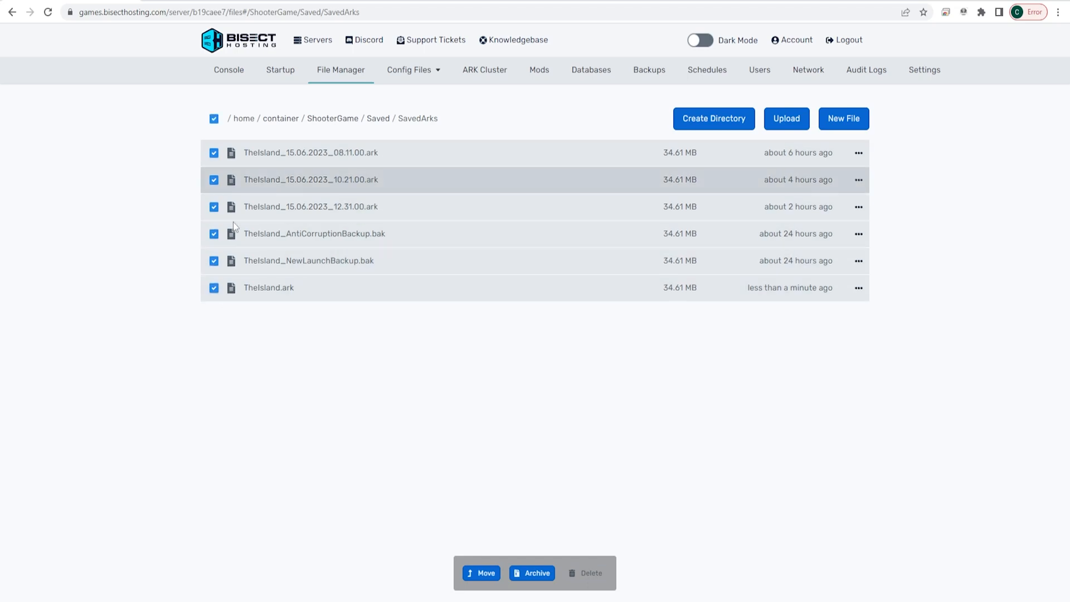
mouse_move(308, 260)
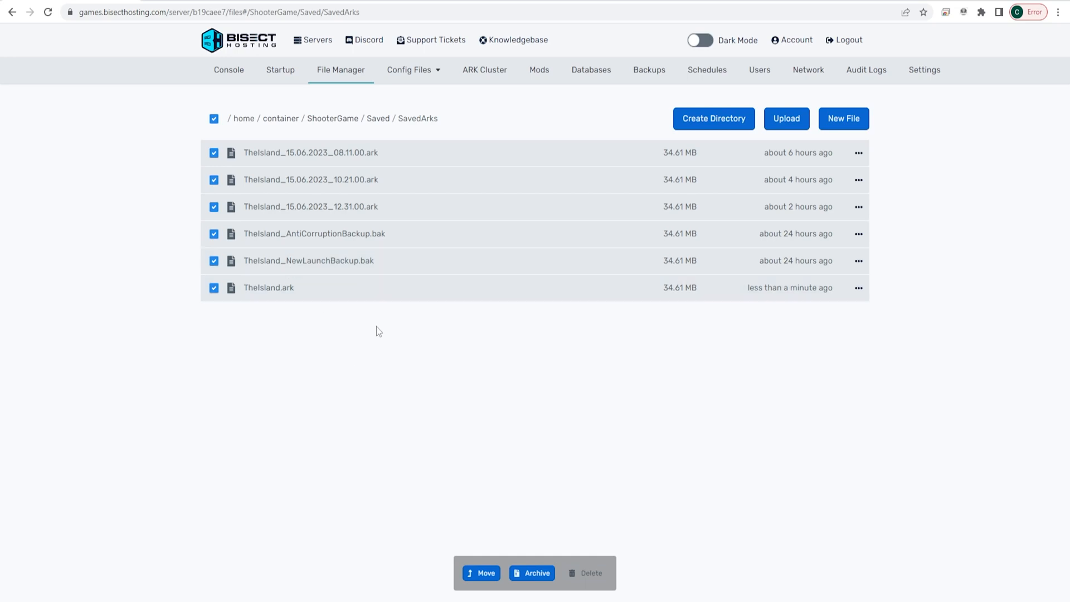
mouse_move(591, 571)
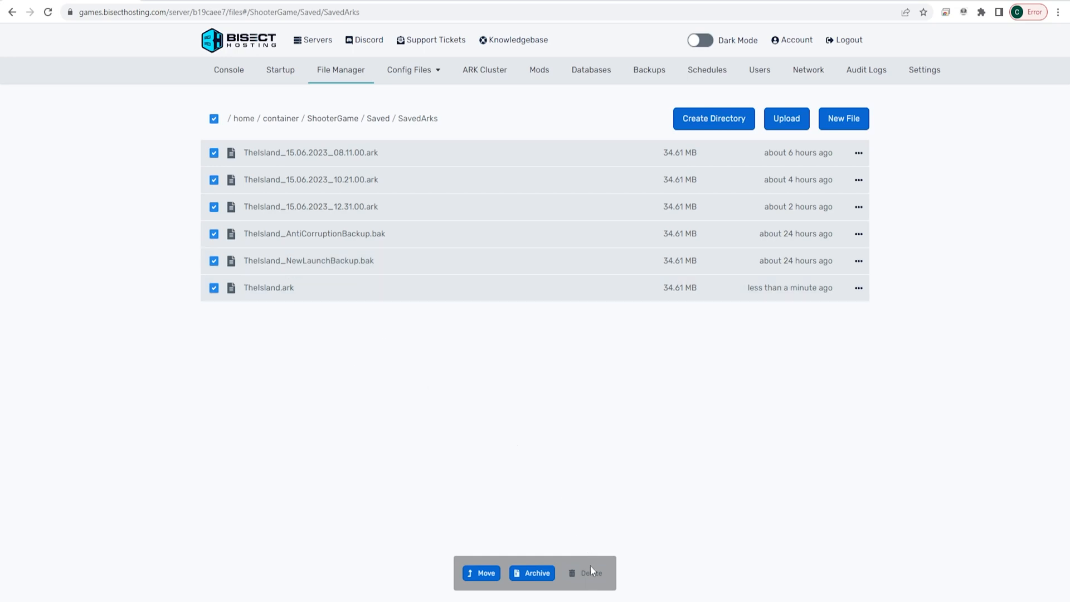
Delete the six selected TheIsland save files and confirm the deletion
click(588, 572)
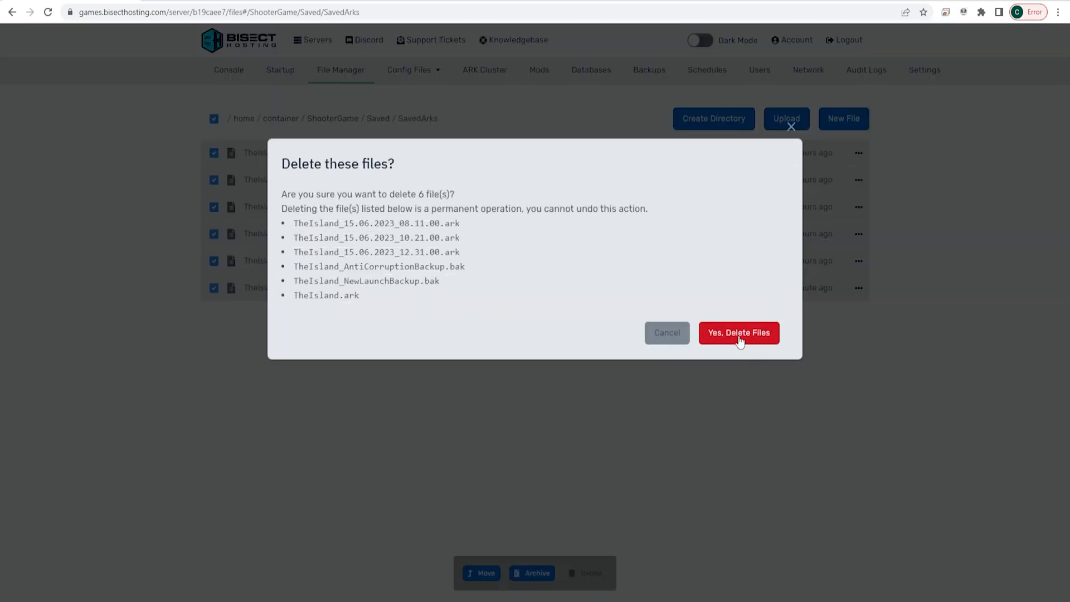
click(738, 333)
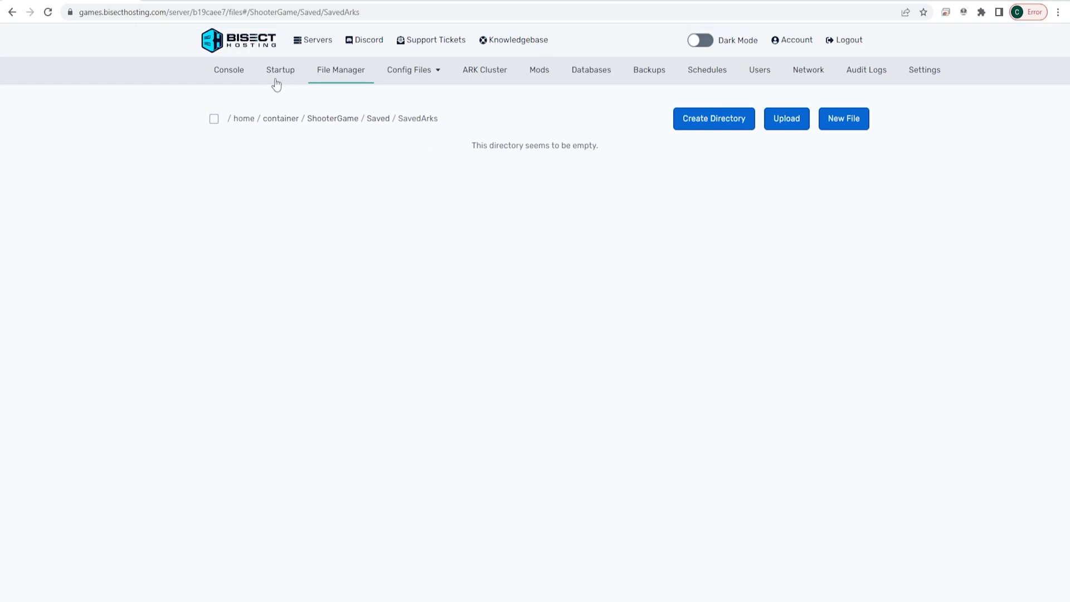
Start the ARK server again from its console
click(224, 70)
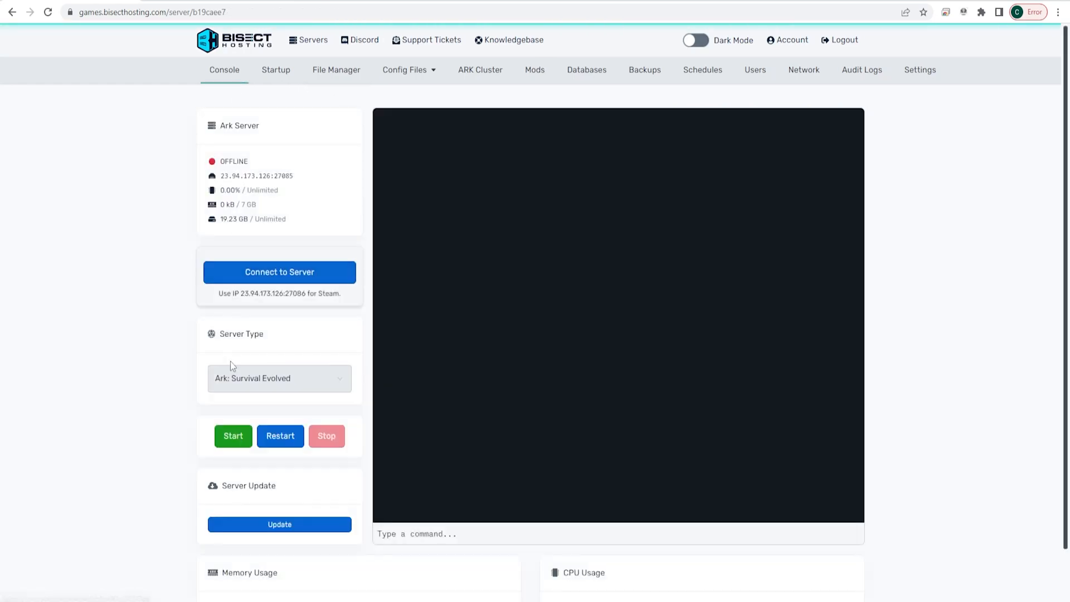
click(233, 435)
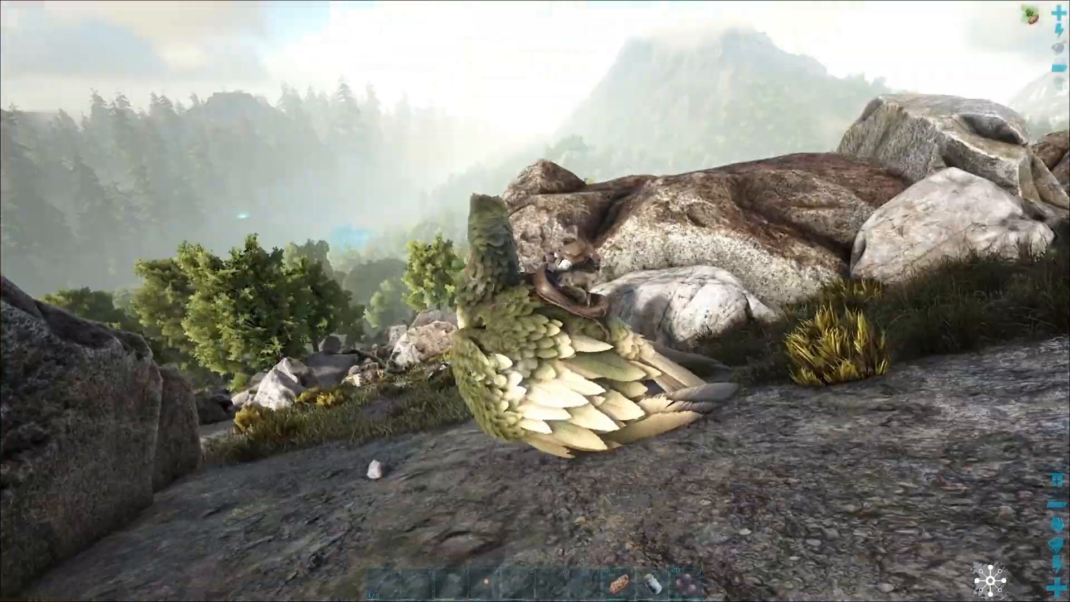
mouse_move(535, 301)
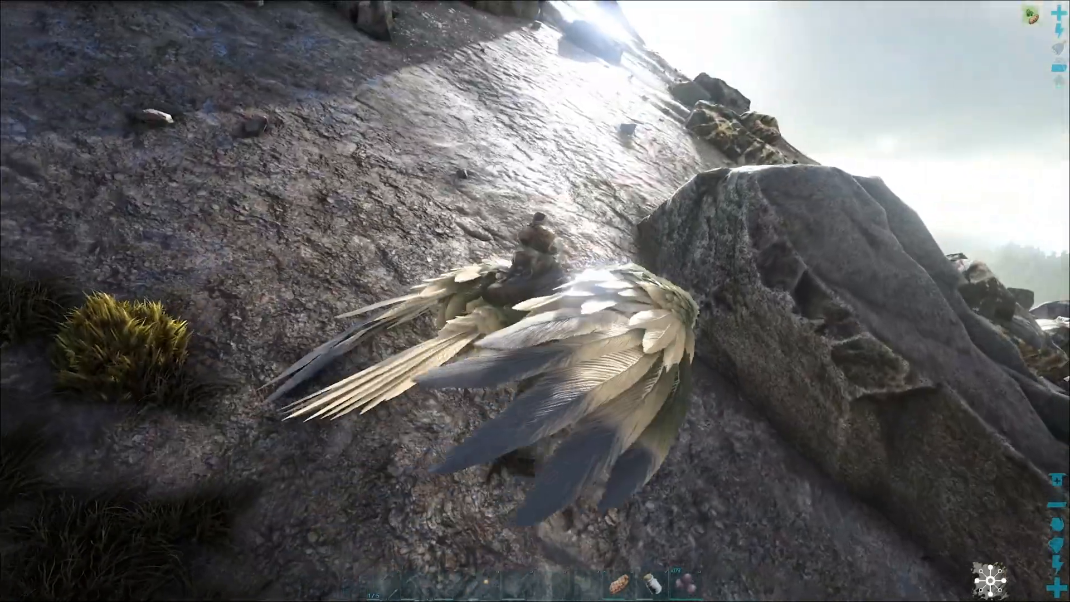